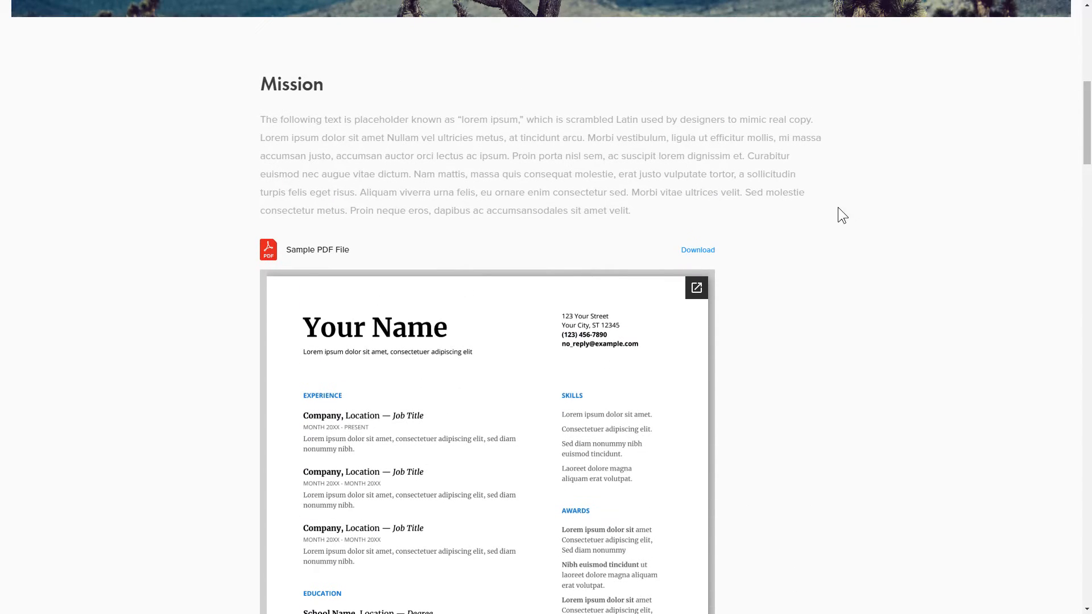
pyautogui.moveTo(698, 251)
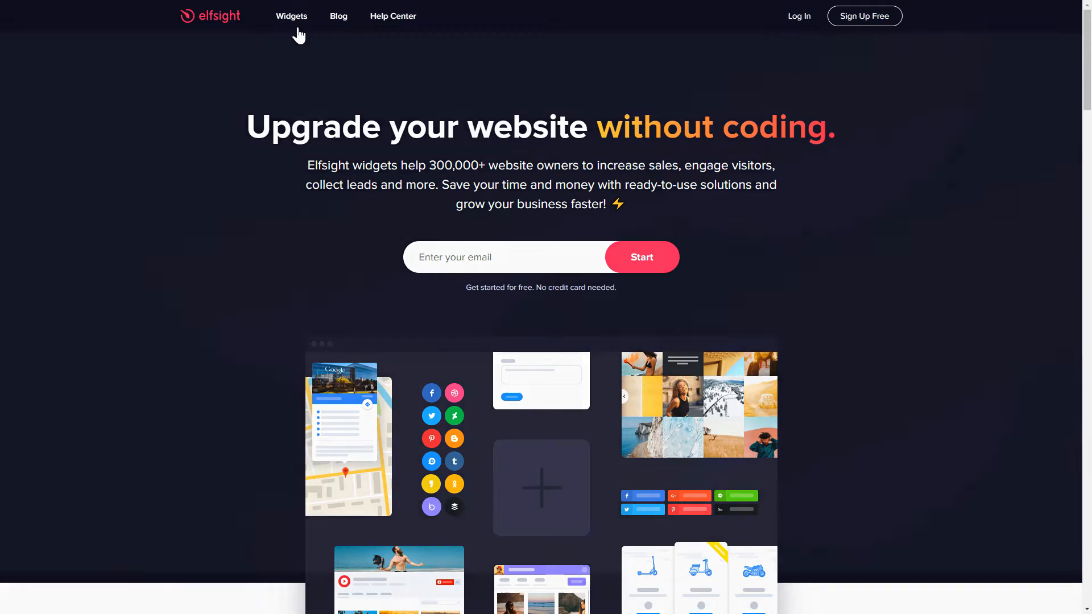
# - Go to Widgets > PDF Embed and start creating a new PDF viewer widget
pyautogui.click(292, 16)
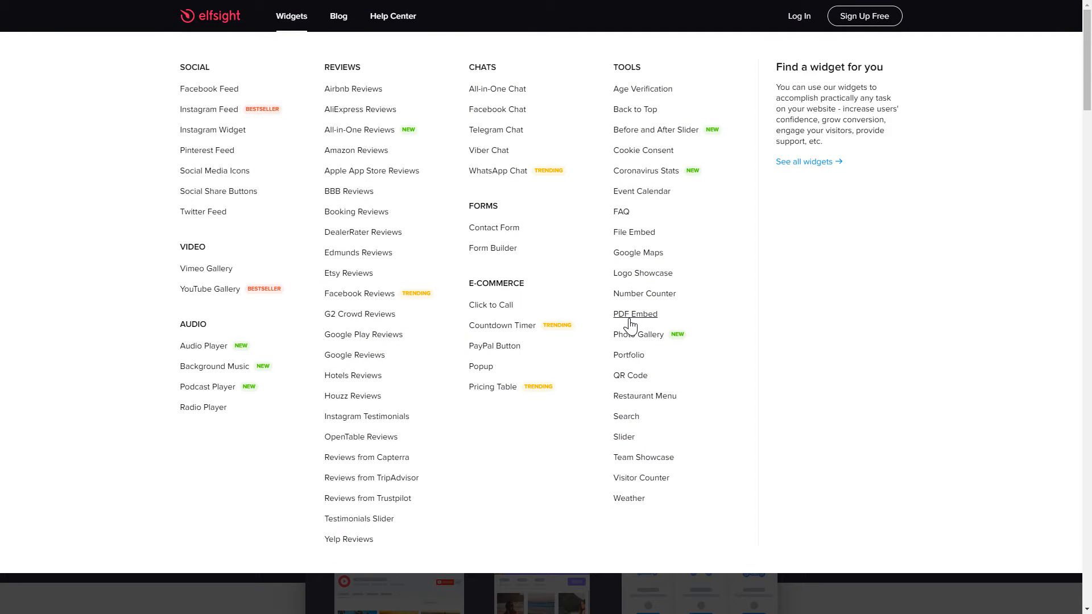
pyautogui.click(635, 314)
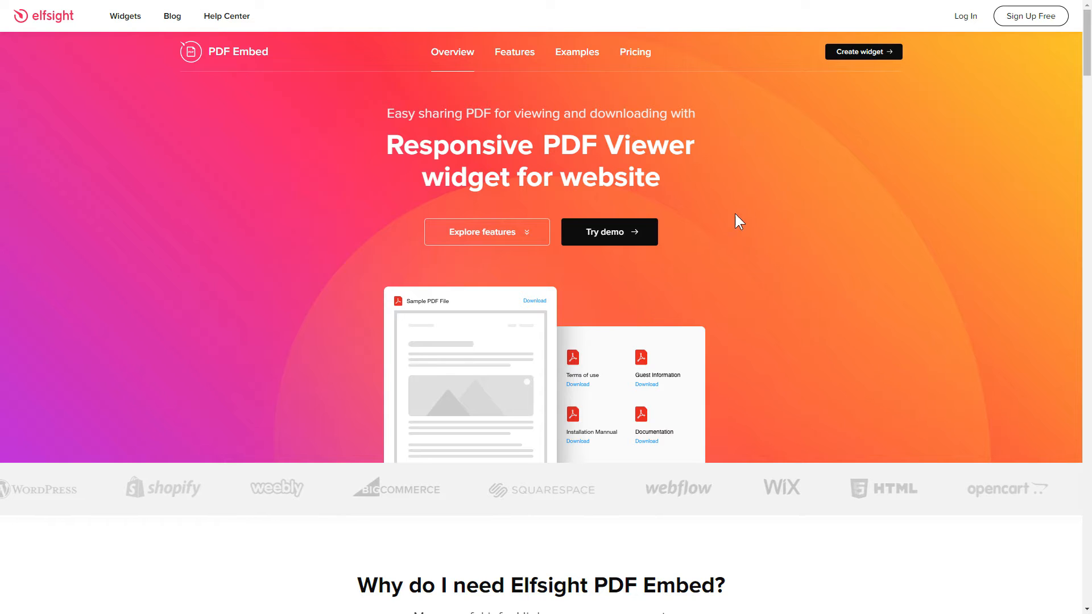
pyautogui.click(864, 53)
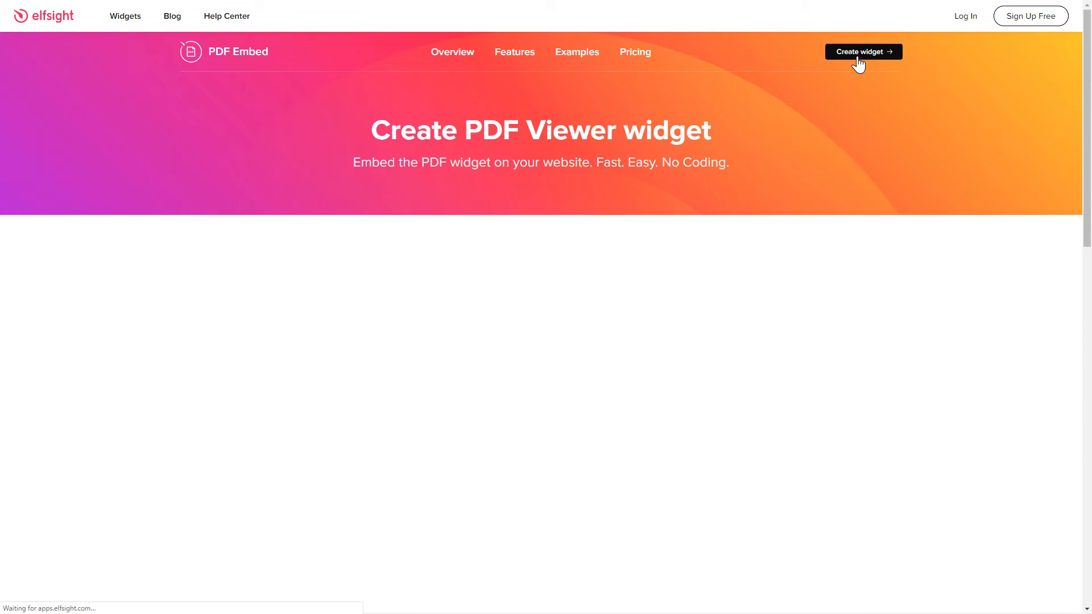
pyautogui.click(864, 51)
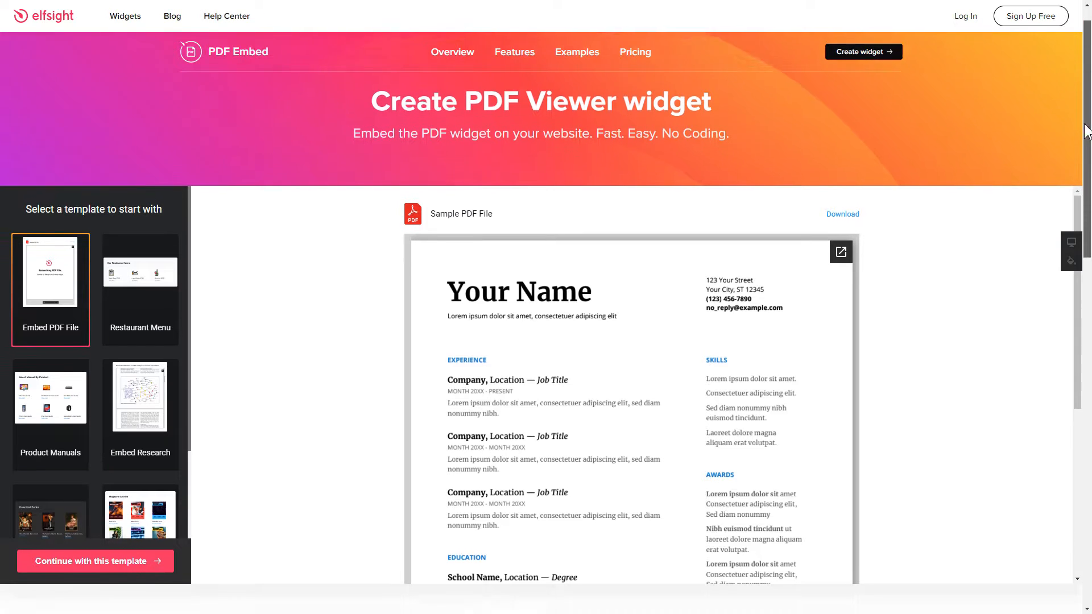
# - Browse the templates, preview another, then settle on Embed PDF File with the Sample PDF File
pyautogui.scroll(-3)
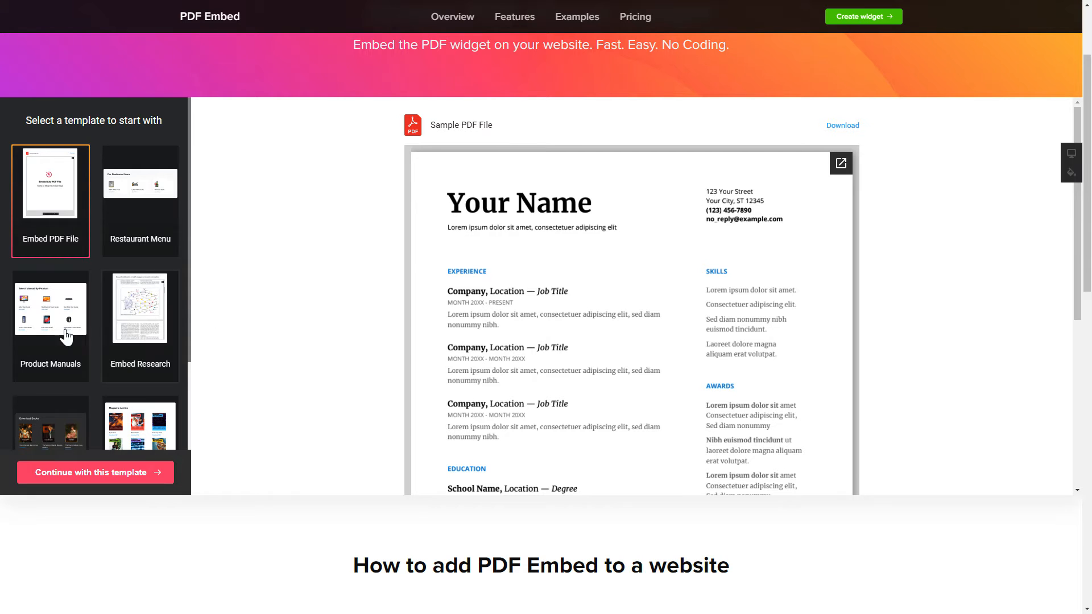
pyautogui.click(50, 327)
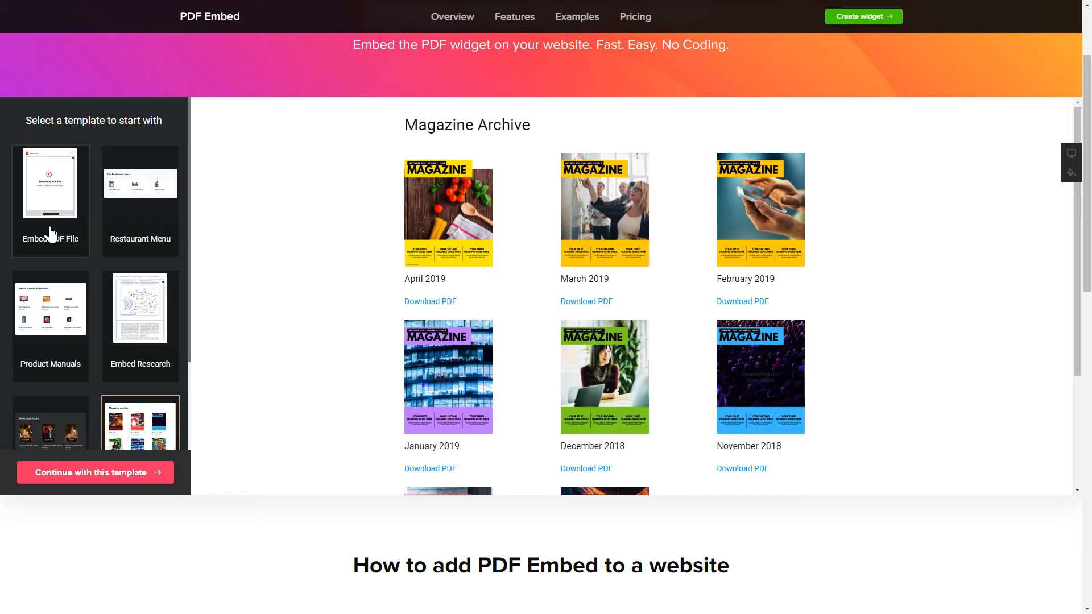
pyautogui.click(50, 193)
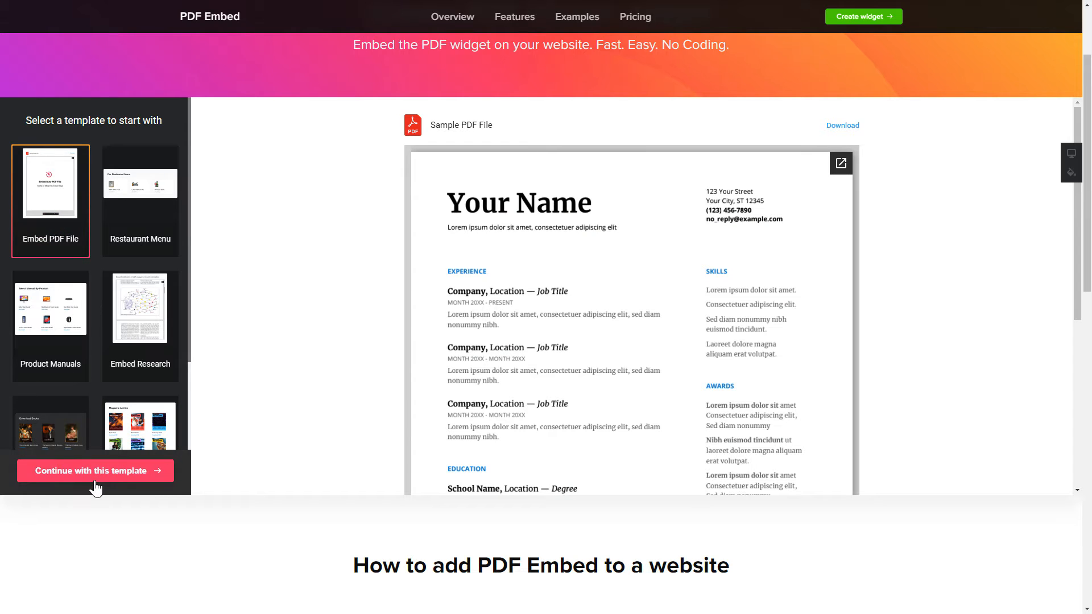
# - Continue with the template and check the File Manager choices, keeping the Sample PDF File
pyautogui.click(95, 471)
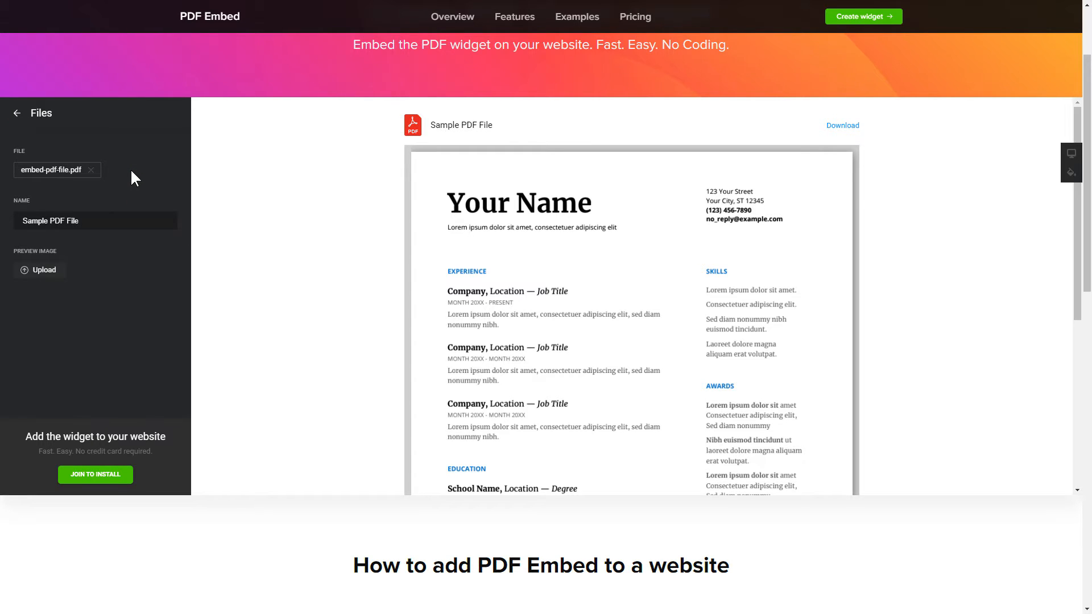
pyautogui.click(51, 170)
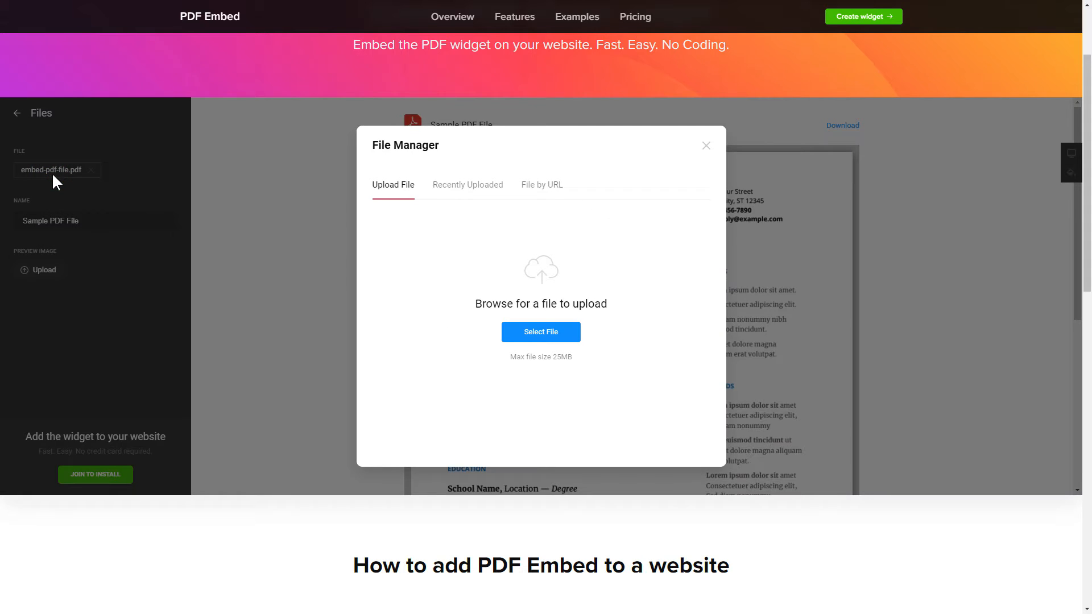
pyautogui.click(706, 145)
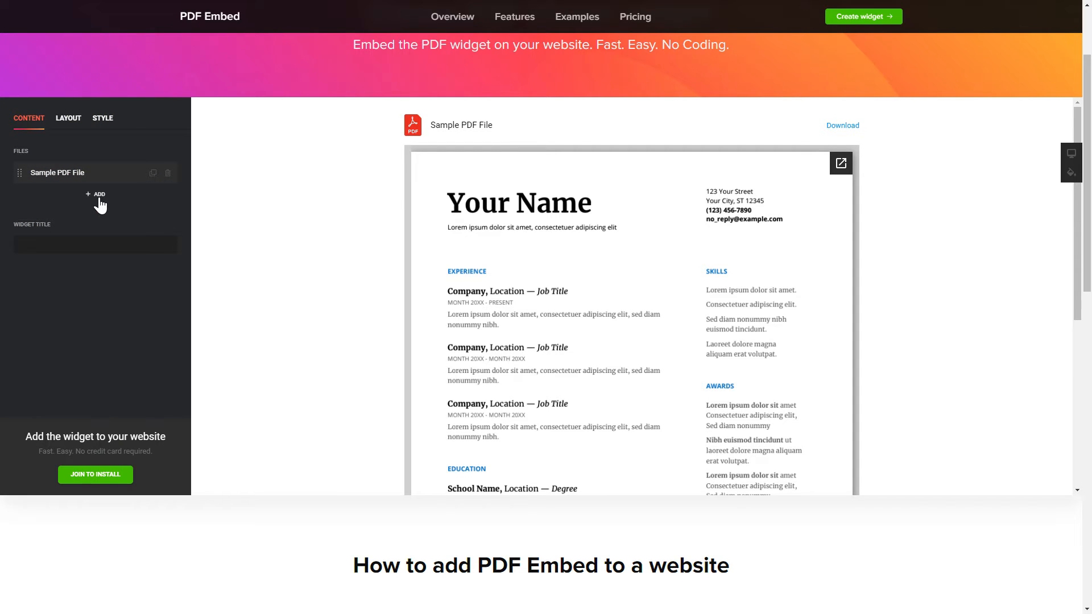
# - Review the Layout and Style options, return to Content, and choose Join to Install
pyautogui.click(69, 118)
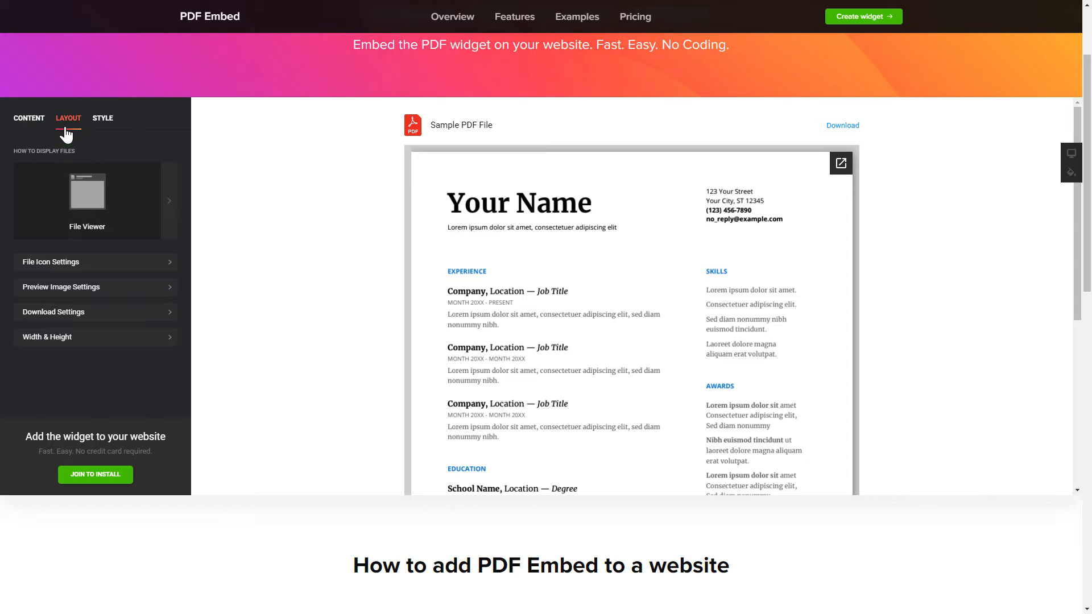
pyautogui.click(102, 119)
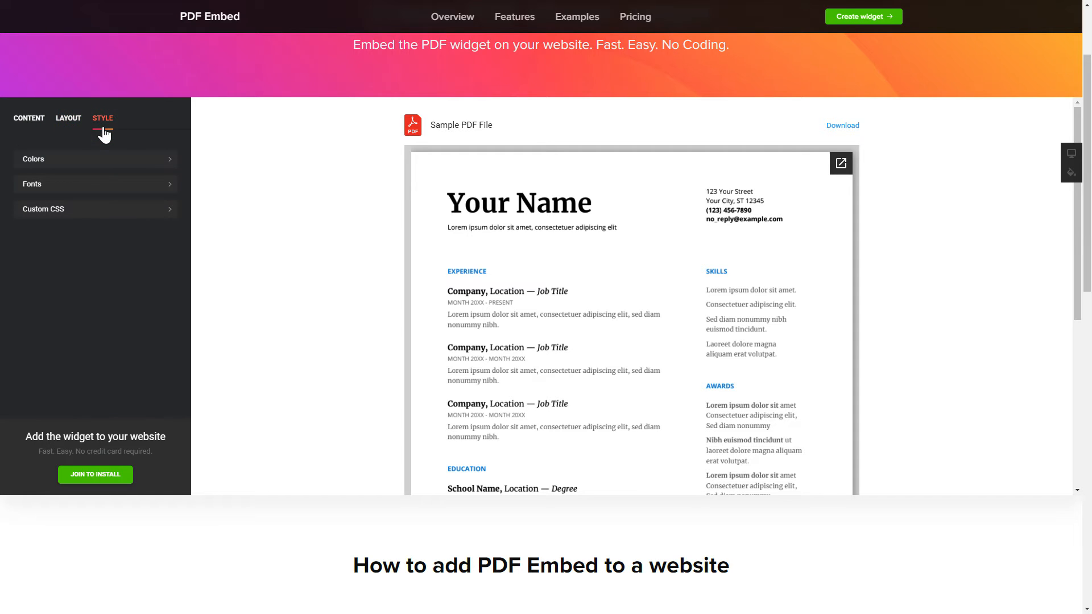
pyautogui.click(29, 117)
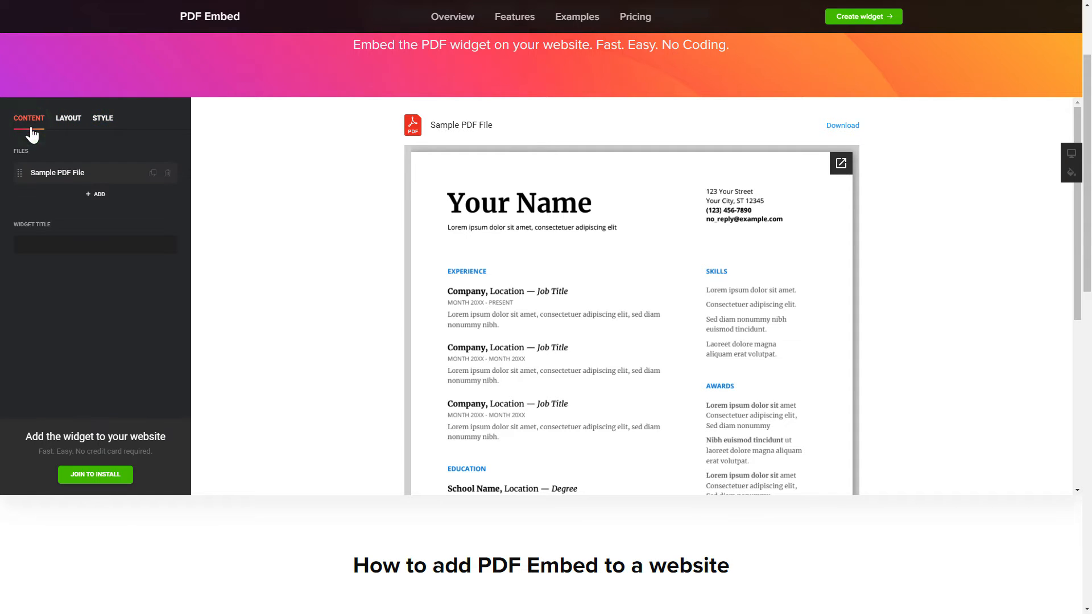
pyautogui.click(95, 474)
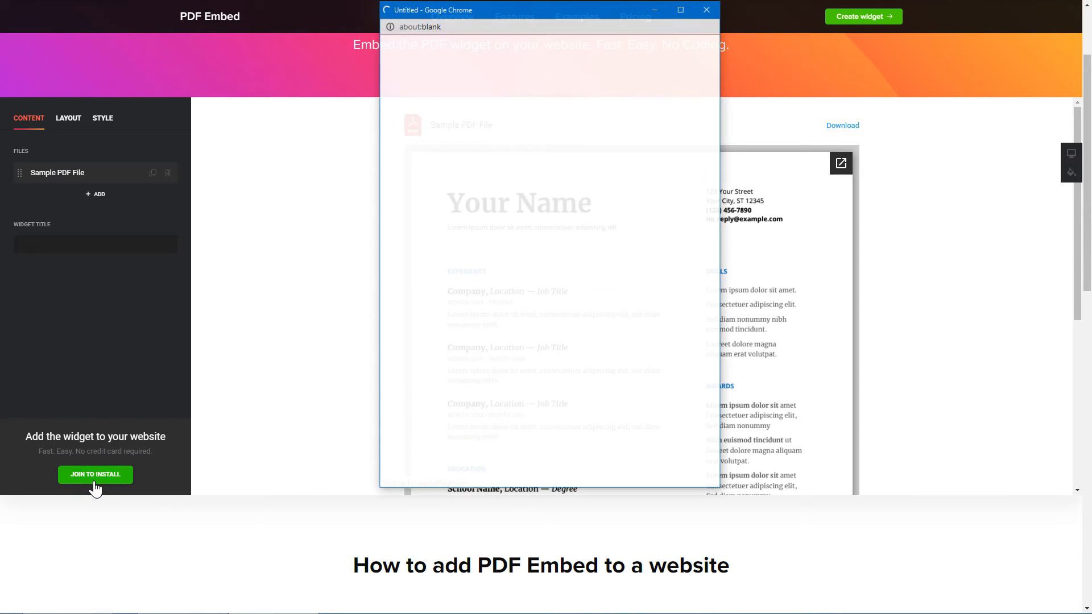
pyautogui.click(95, 474)
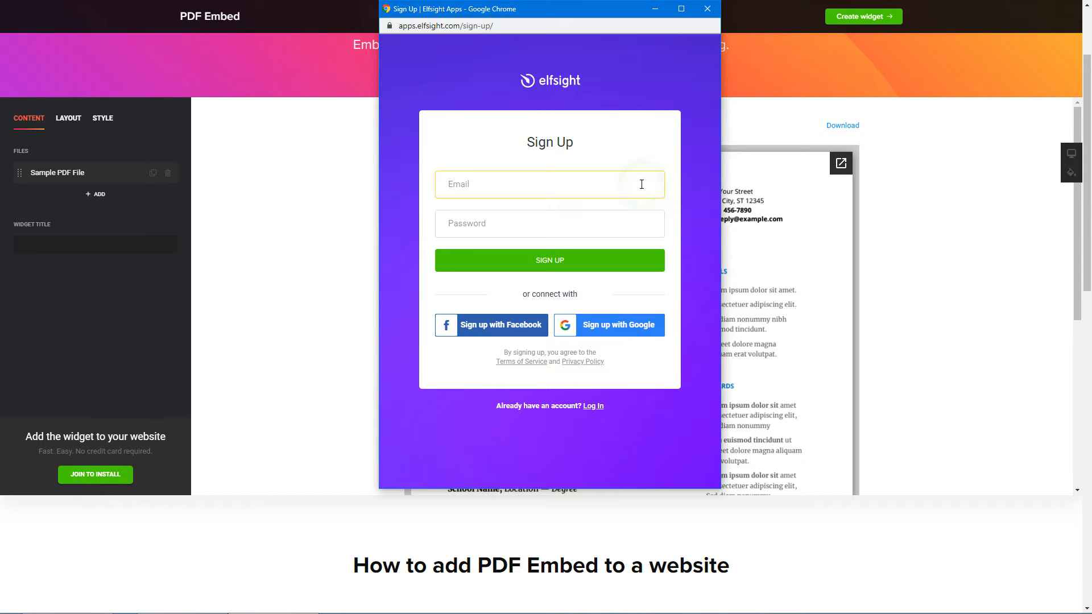
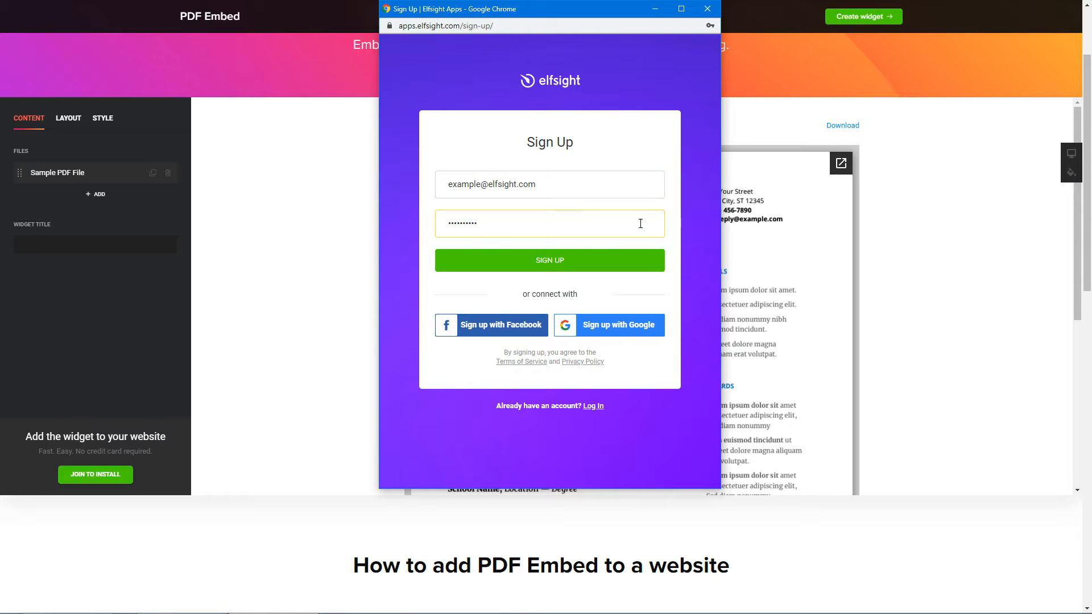
pyautogui.click(550, 259)
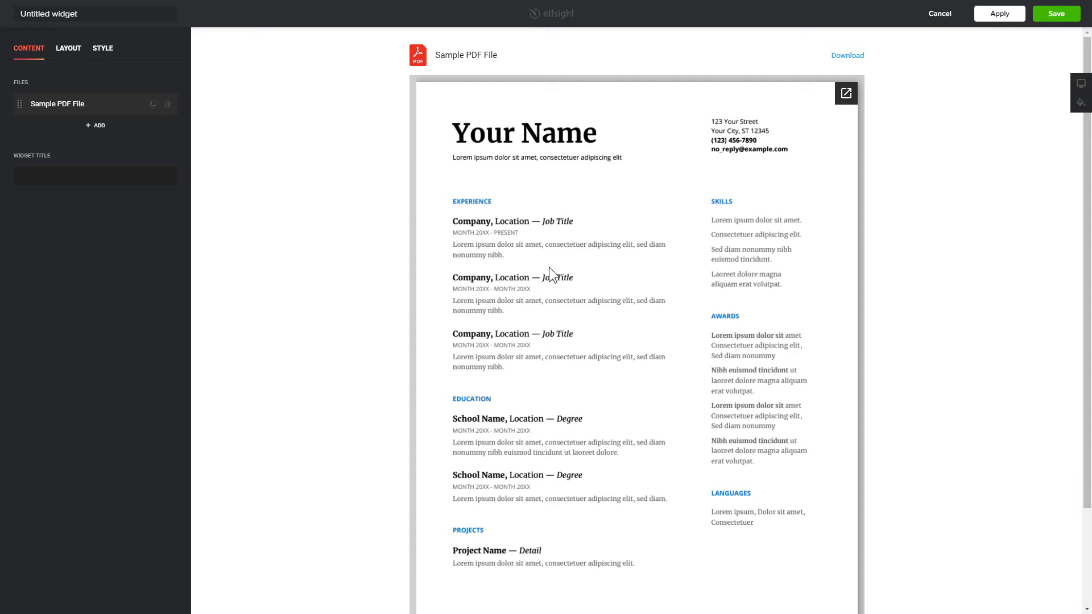
# - Save the widget, select the free Lite plan, and go to Webflow's login page
pyautogui.click(1057, 14)
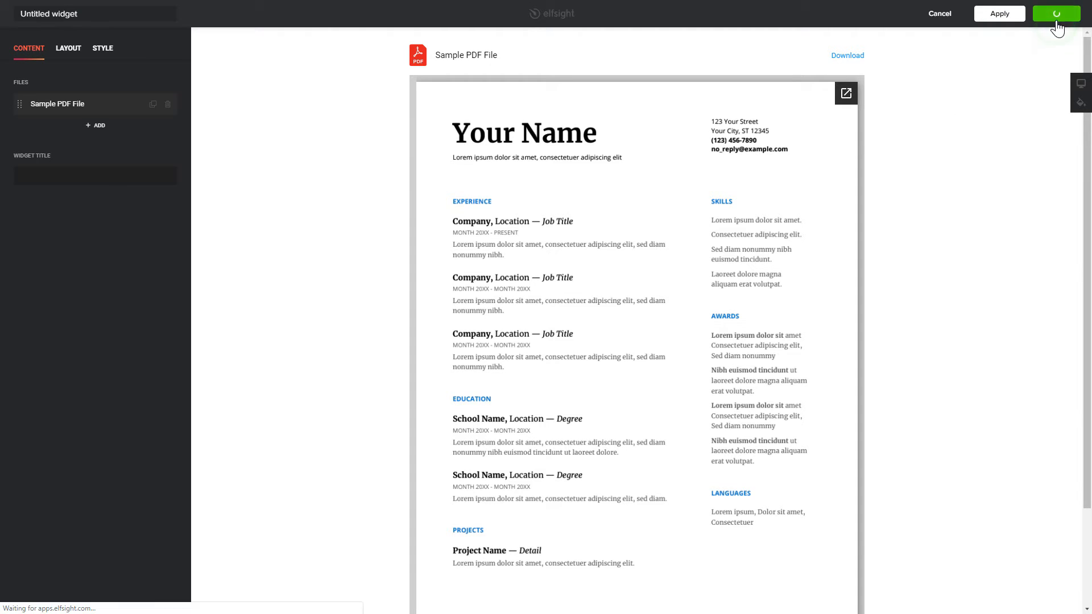
pyautogui.click(1057, 14)
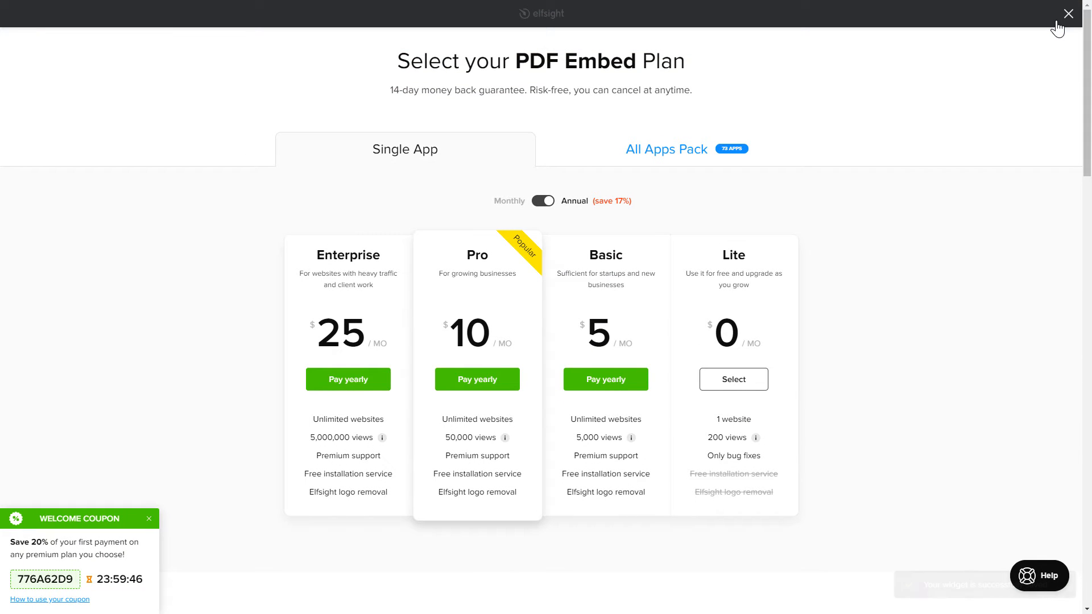
pyautogui.moveTo(710, 299)
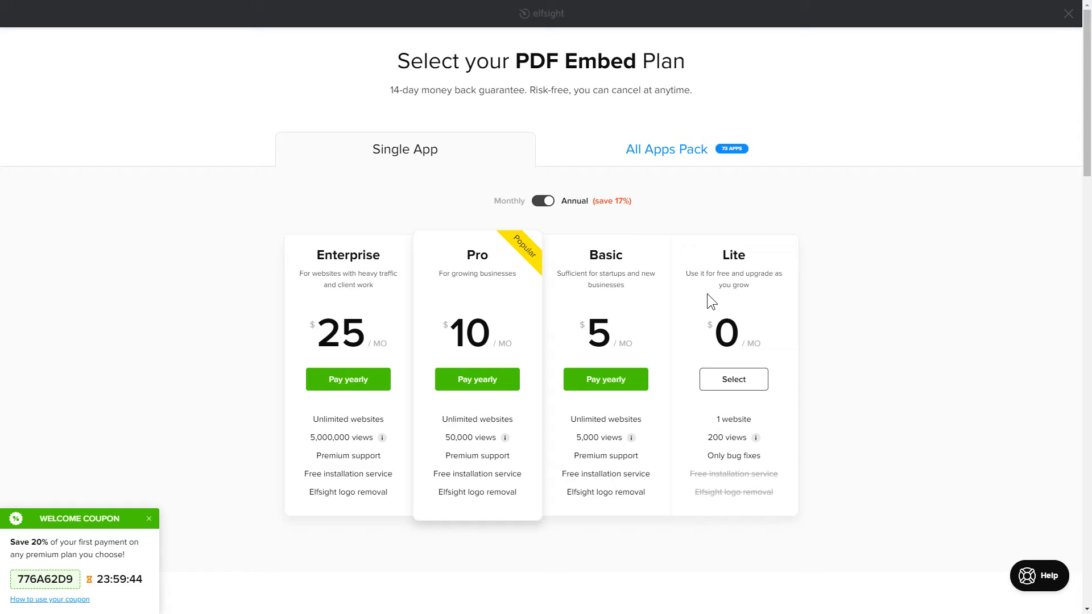
pyautogui.moveTo(225, 355)
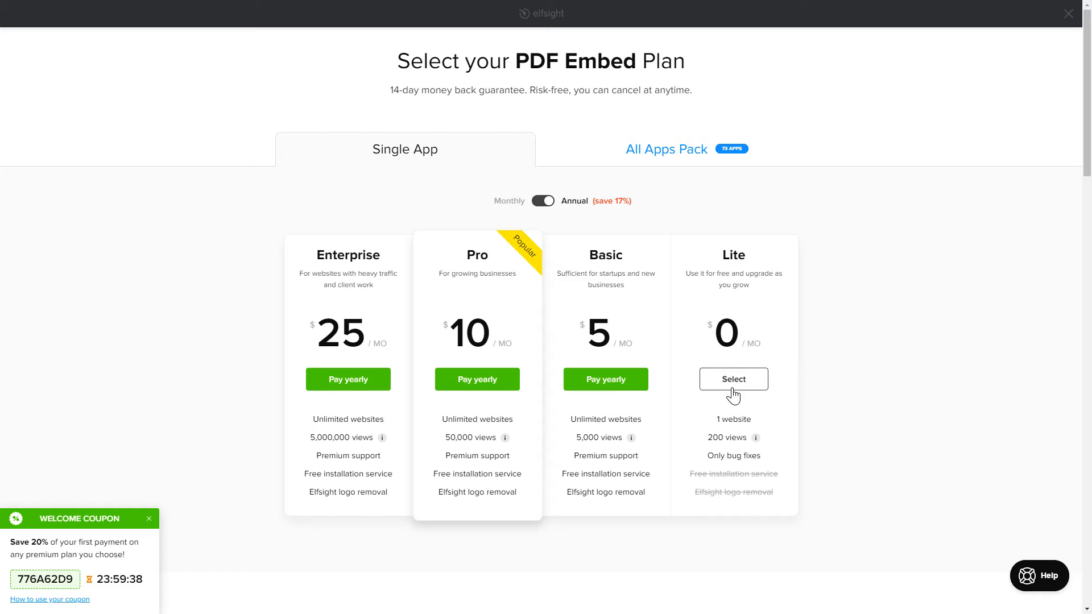
pyautogui.click(733, 380)
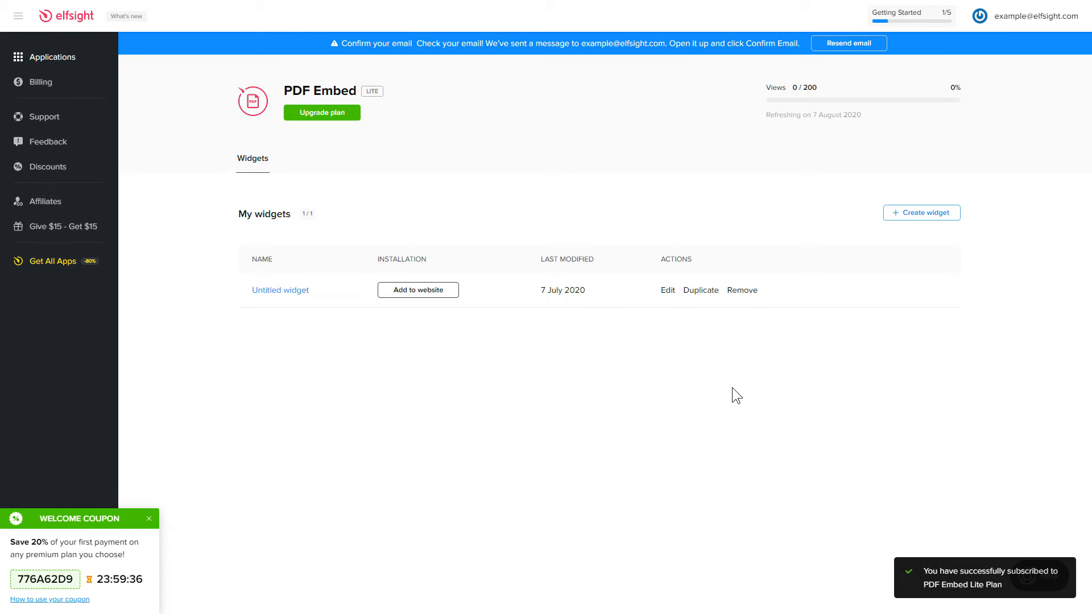
pyautogui.click(418, 290)
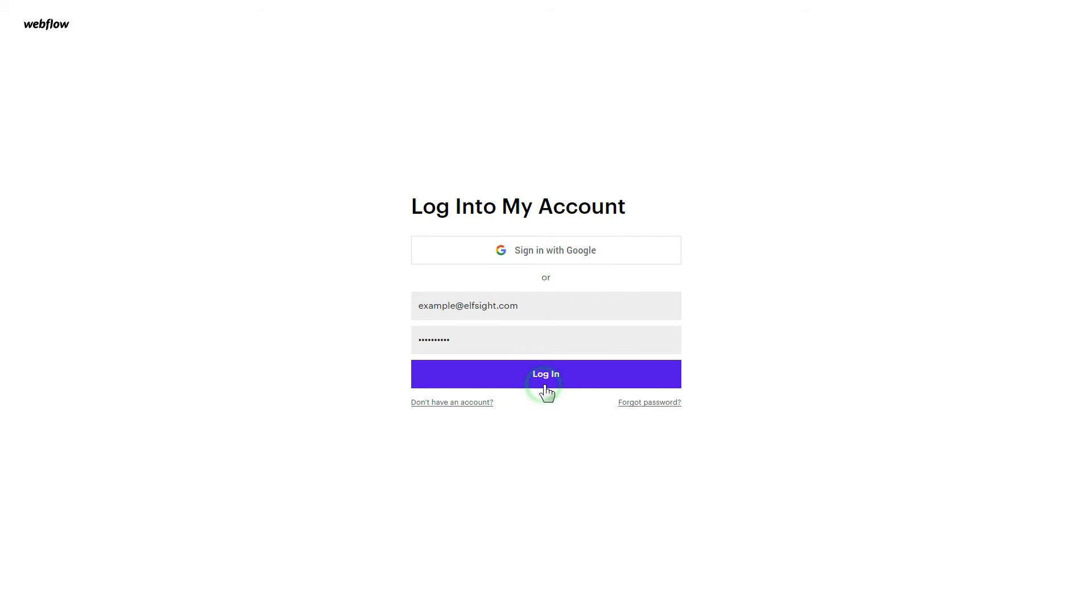
# - Log into Webflow and drag an Embed element from Add Elements under the Mission paragraph
pyautogui.click(546, 374)
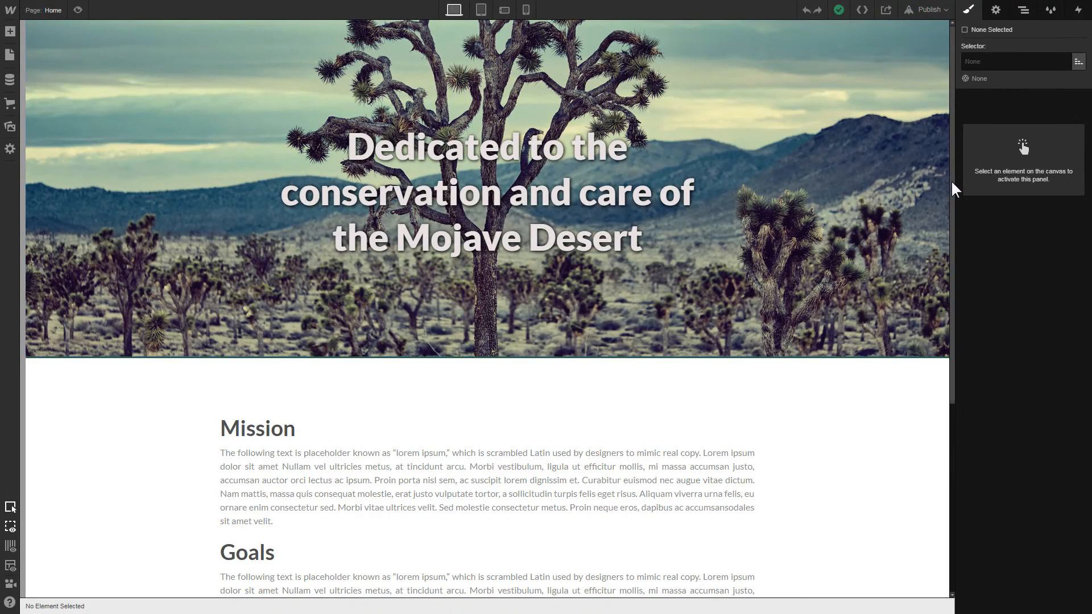
pyautogui.scroll(-3)
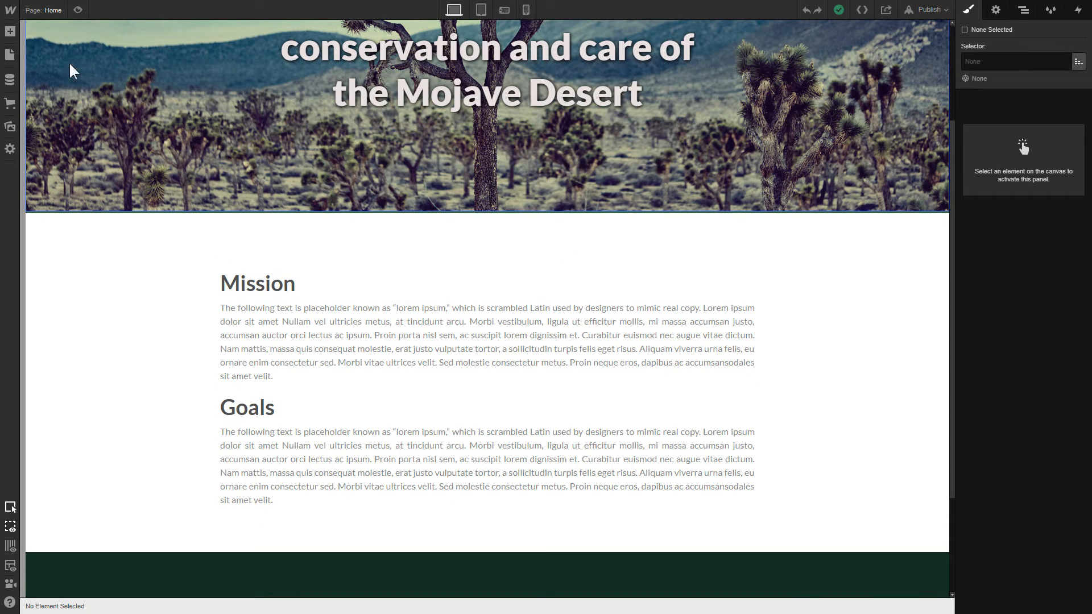
pyautogui.click(10, 32)
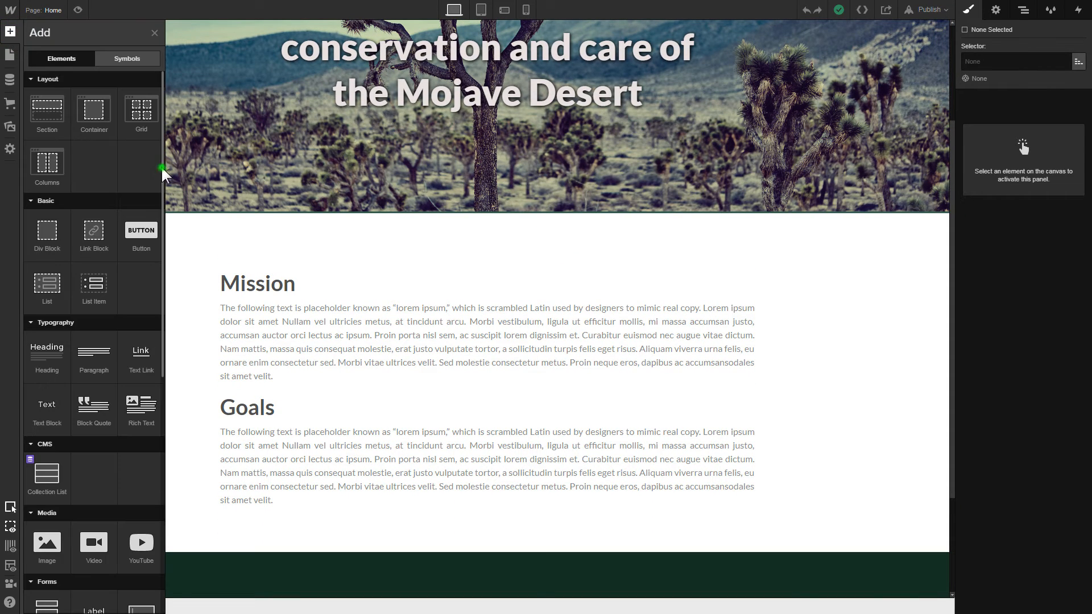
pyautogui.scroll(-3)
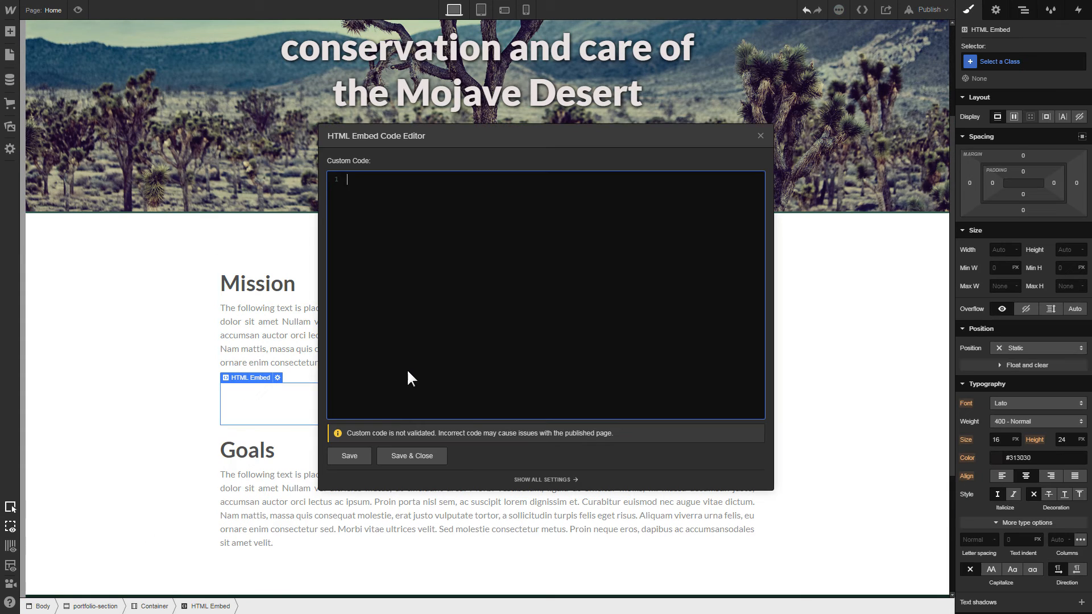
# - Paste the Elfsight widget code into the Custom Code box and Save & Close
pyautogui.rightClick(410, 376)
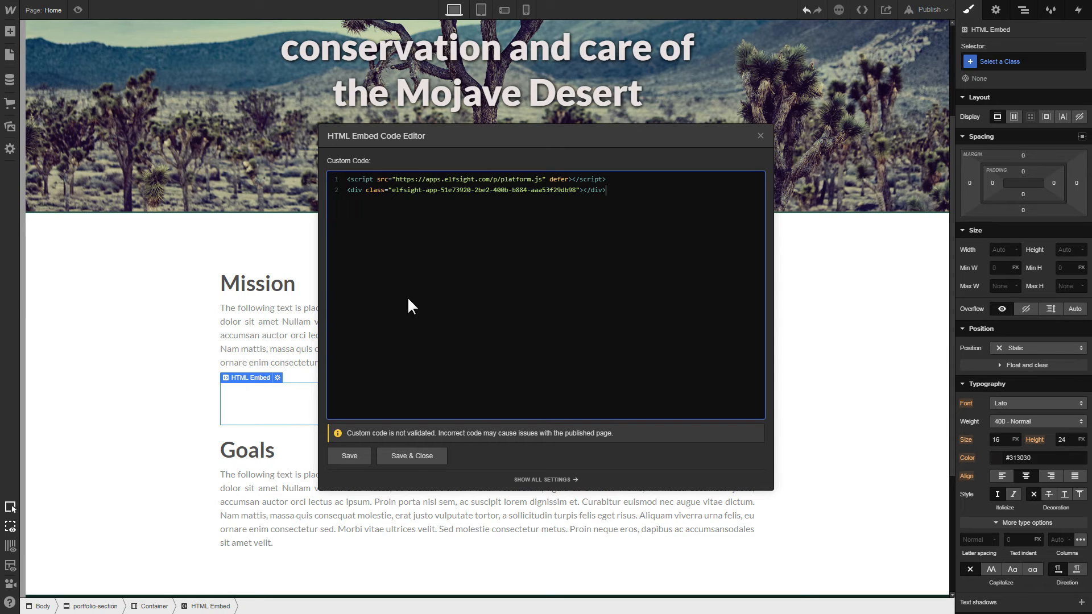
pyautogui.click(410, 455)
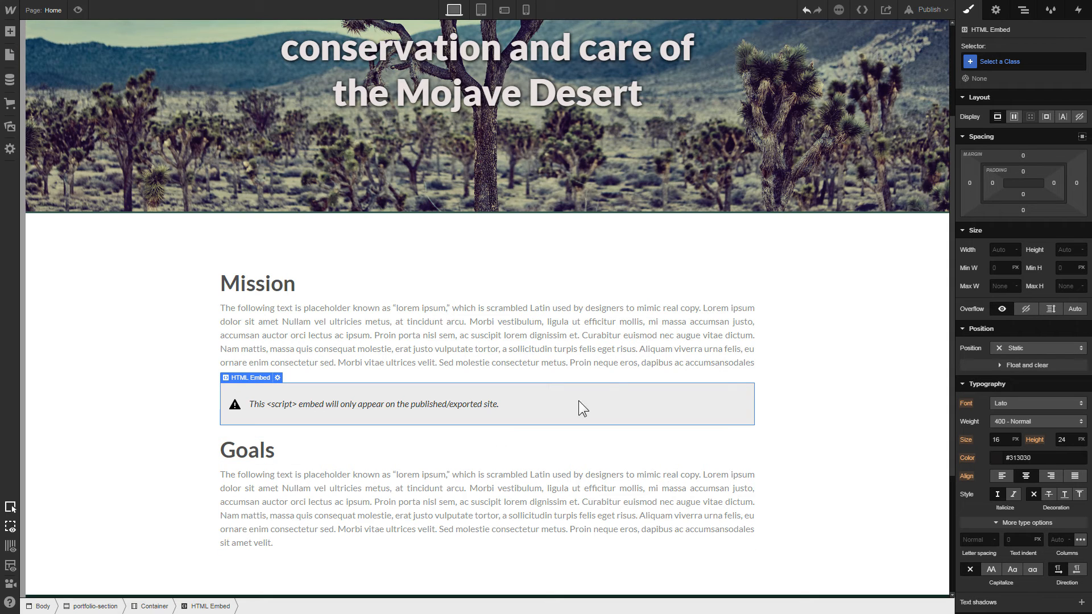
# - Set the embed's top and bottom margins to 20 in the Style panel
pyautogui.click(1024, 155)
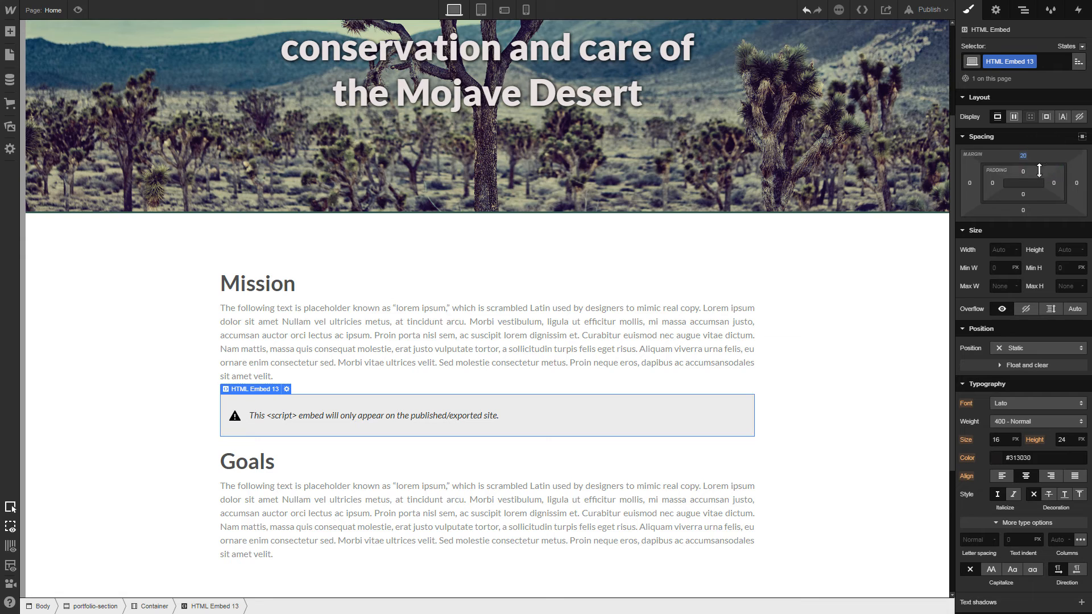
pyautogui.click(1023, 155)
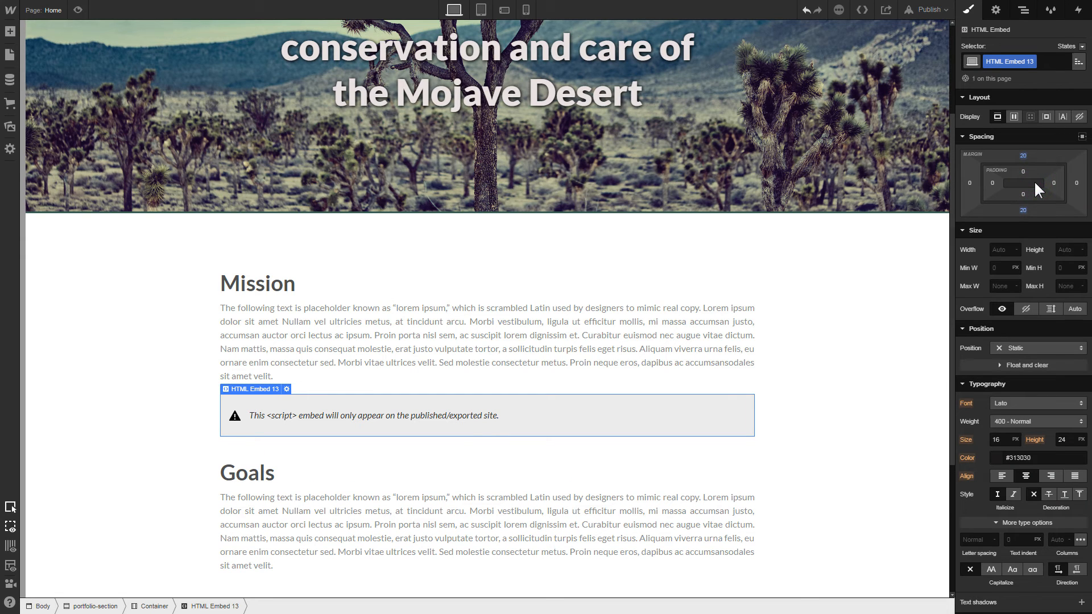
# - Publish to the selected domain and open the published site
pyautogui.click(940, 10)
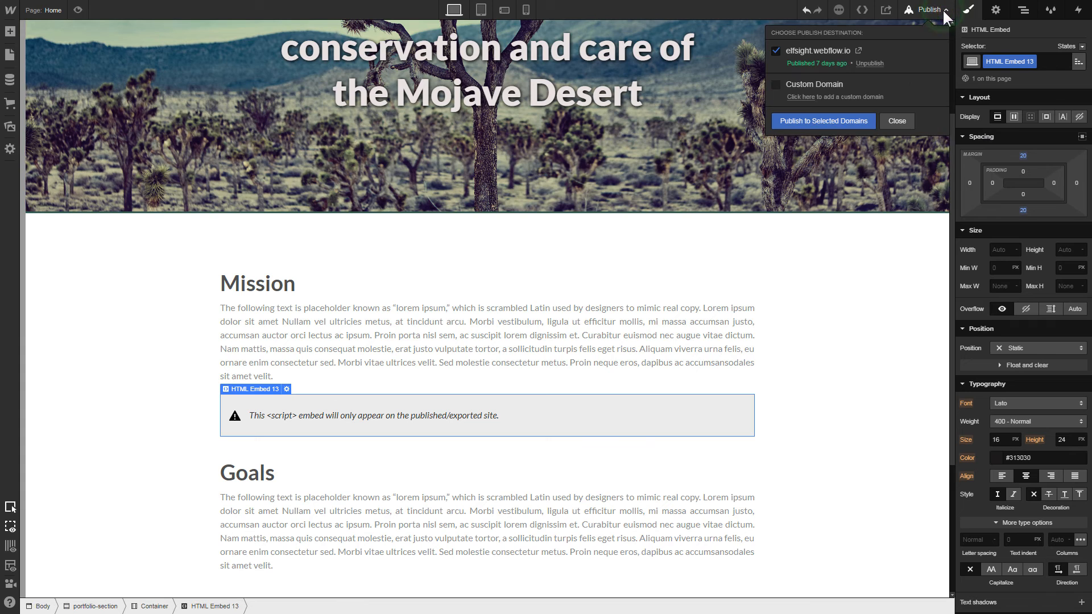
pyautogui.click(823, 121)
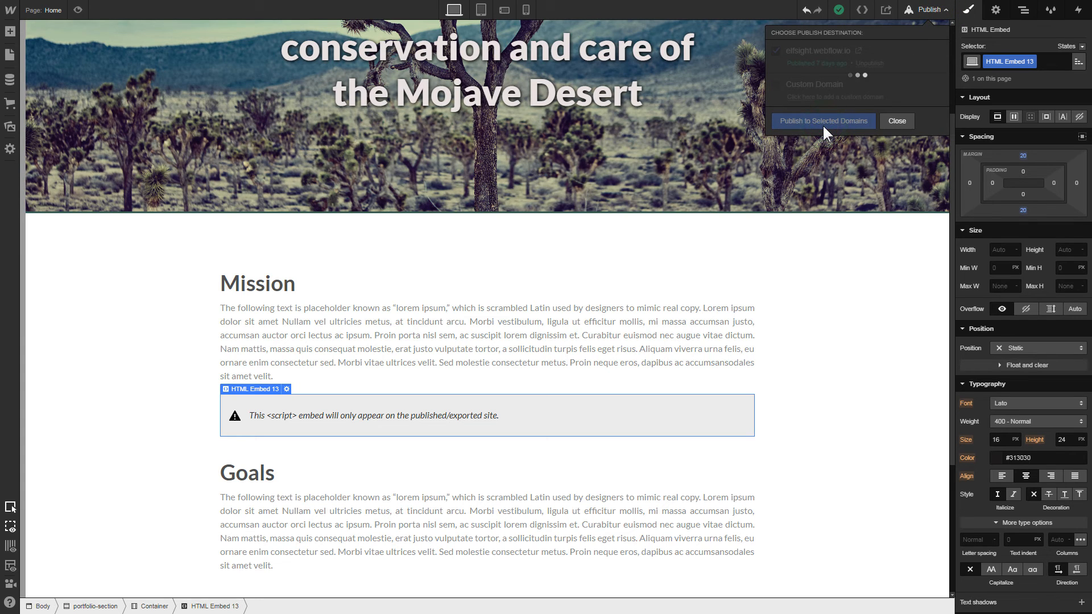
pyautogui.click(824, 120)
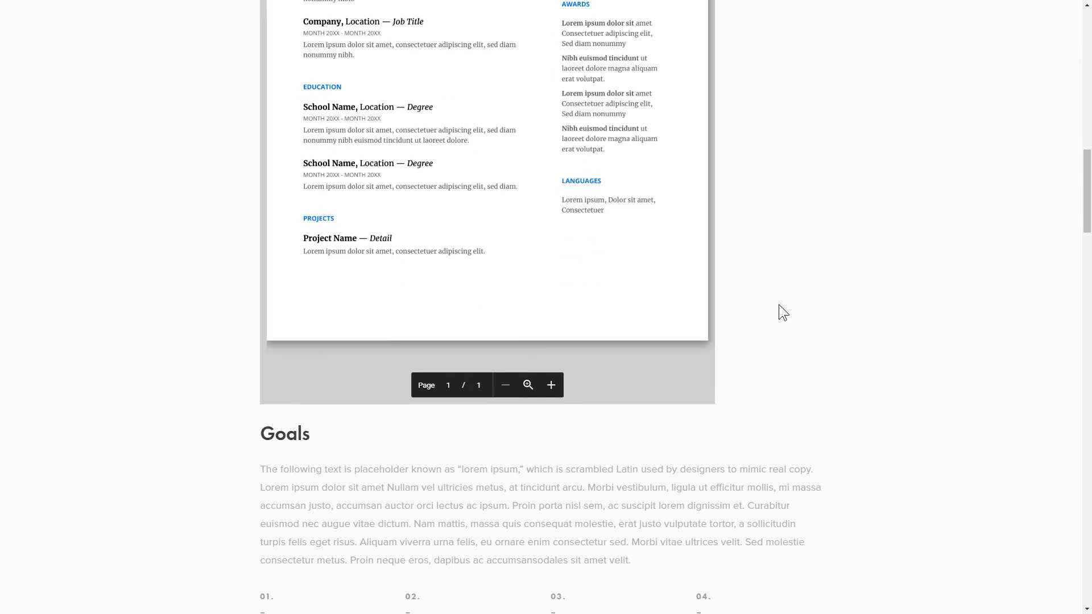
# - Zoom in on the embedded PDF with the viewer's + button to confirm it works live
pyautogui.click(552, 384)
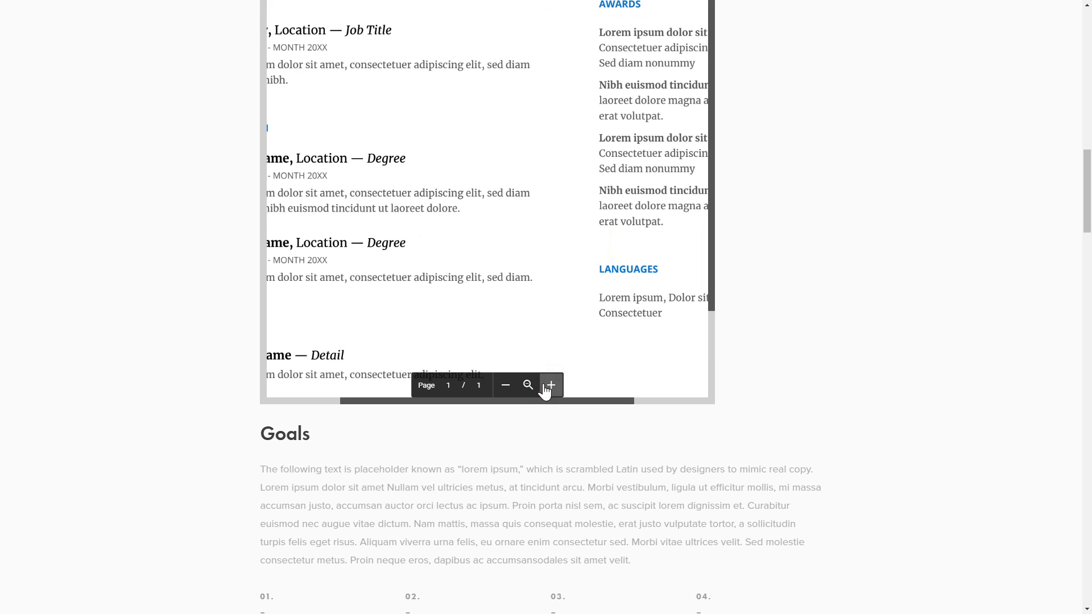